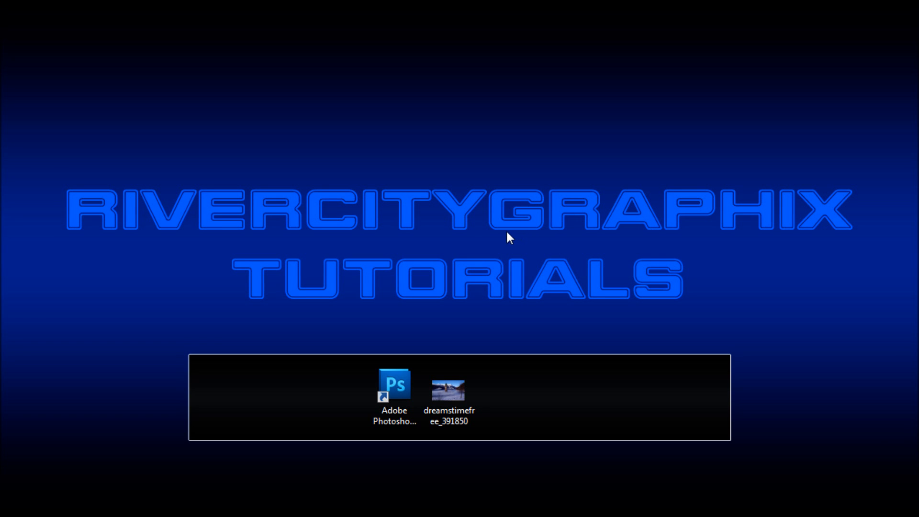
mouse_move(441, 236)
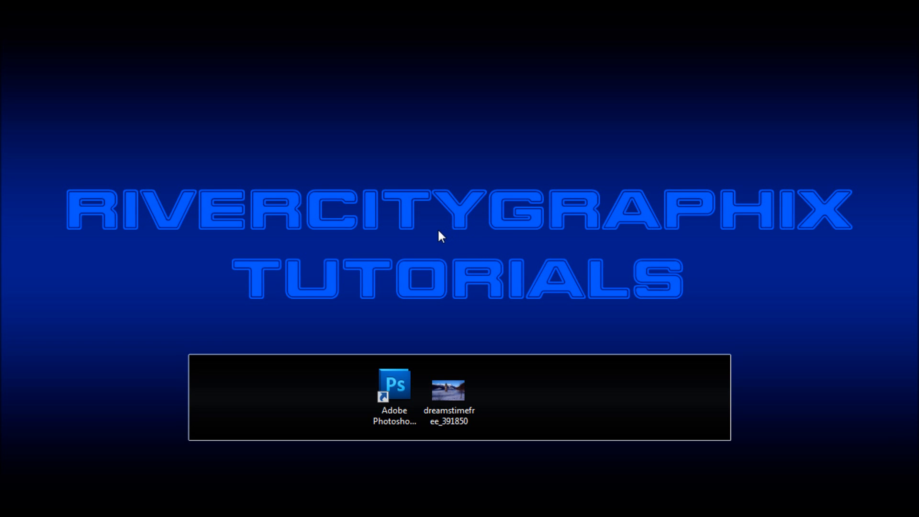
mouse_move(432, 238)
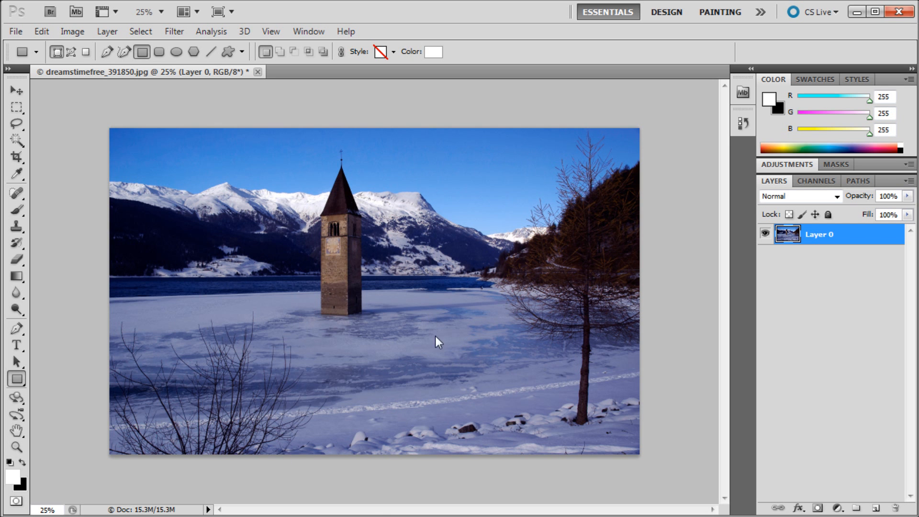
mouse_move(304, 197)
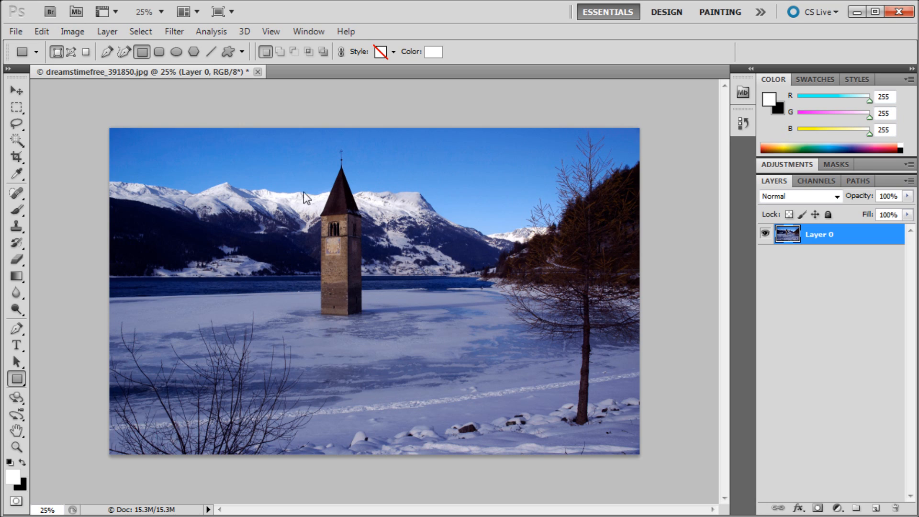
mouse_move(412, 207)
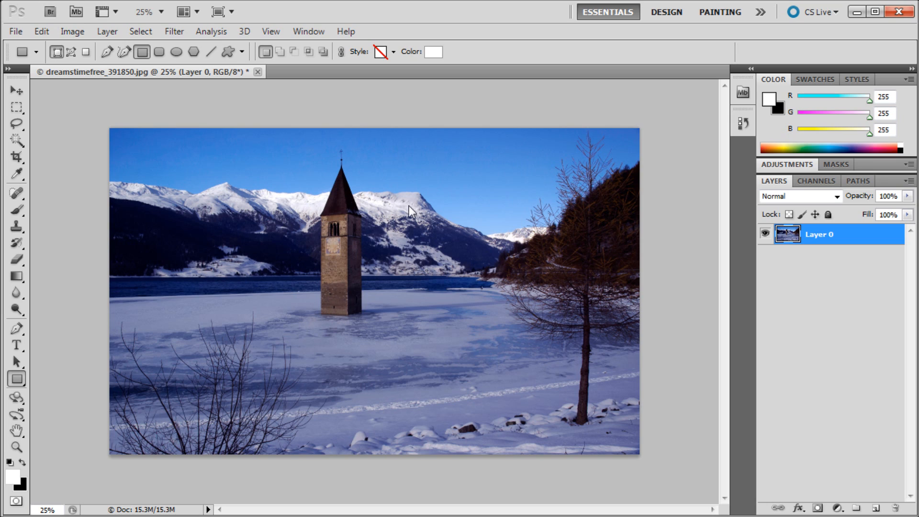
mouse_move(709, 354)
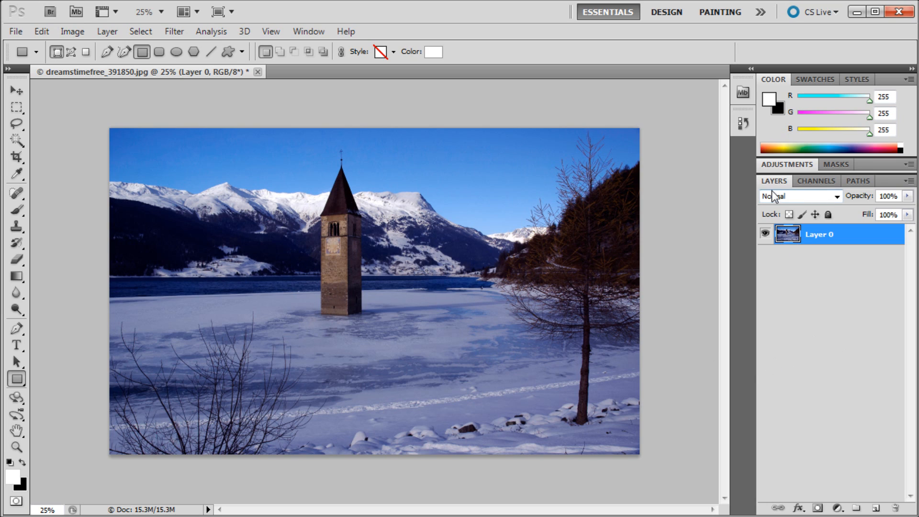
mouse_move(838, 507)
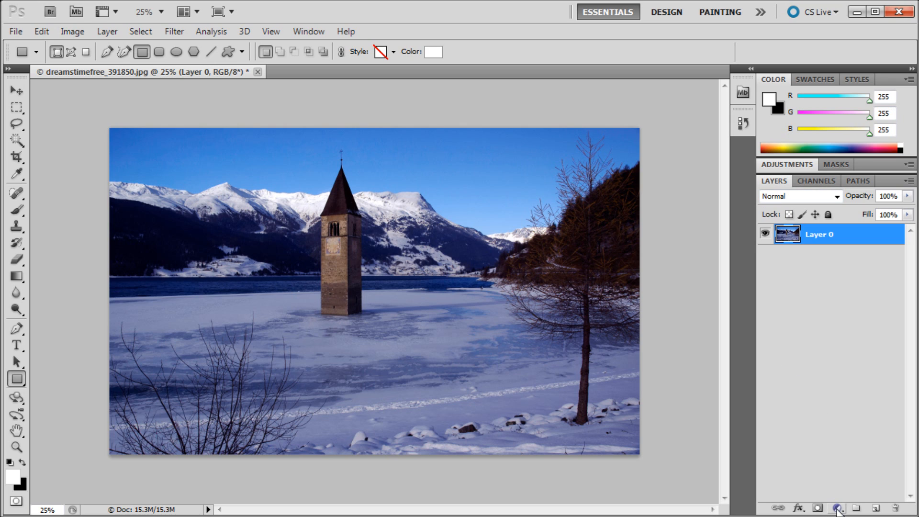
Add a Hue/Saturation adjustment layer above the bell tower photo
left_click(837, 508)
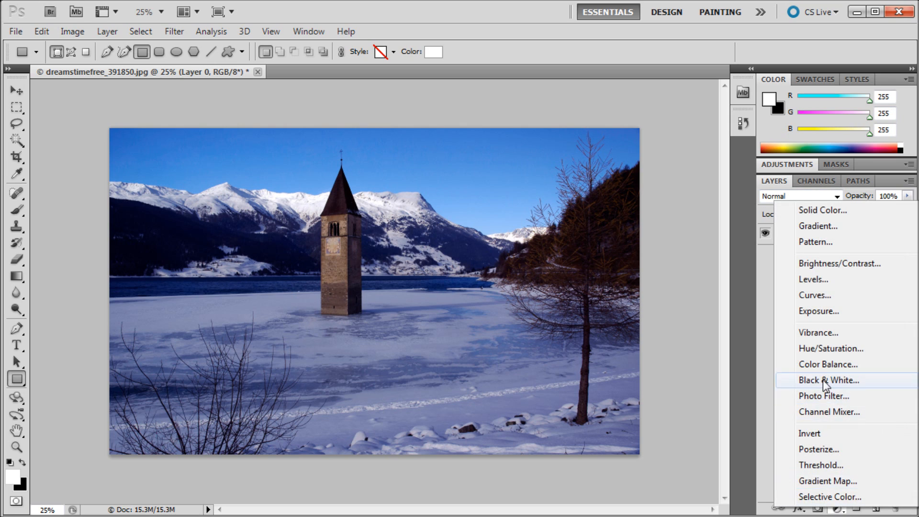
left_click(831, 347)
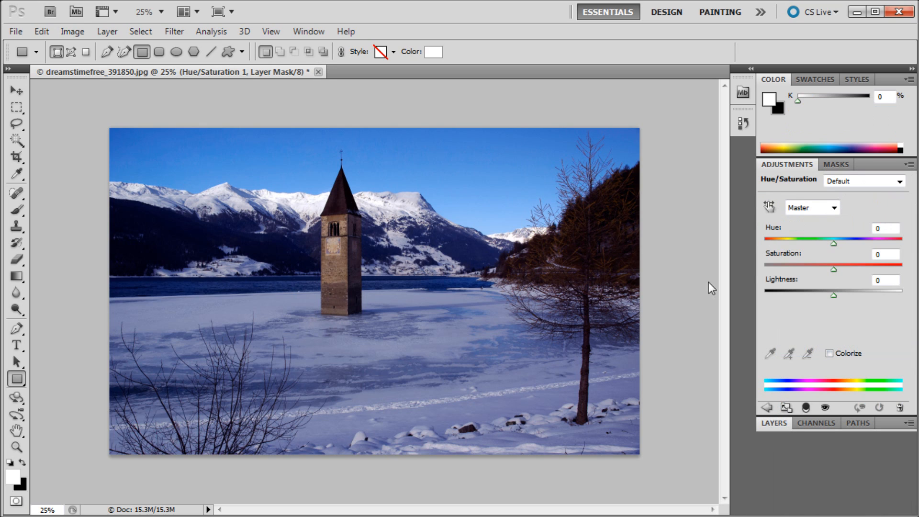
mouse_move(833, 274)
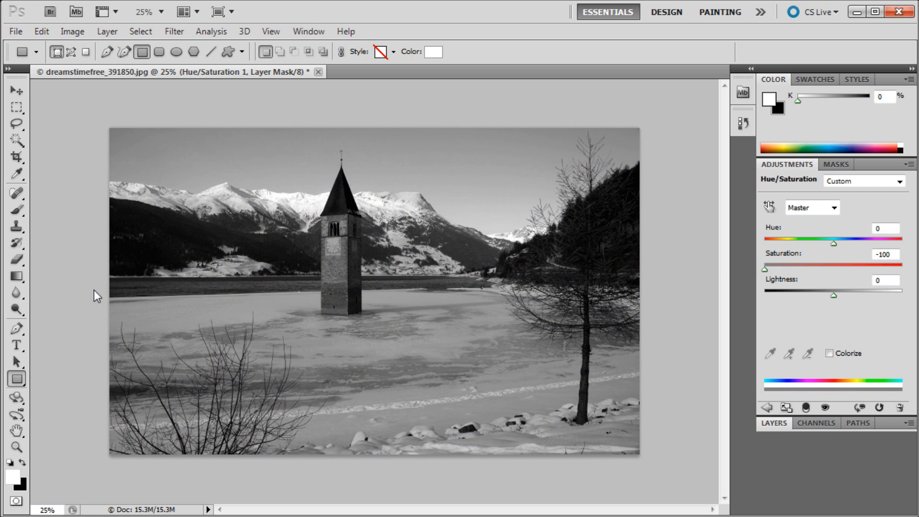
mouse_move(524, 239)
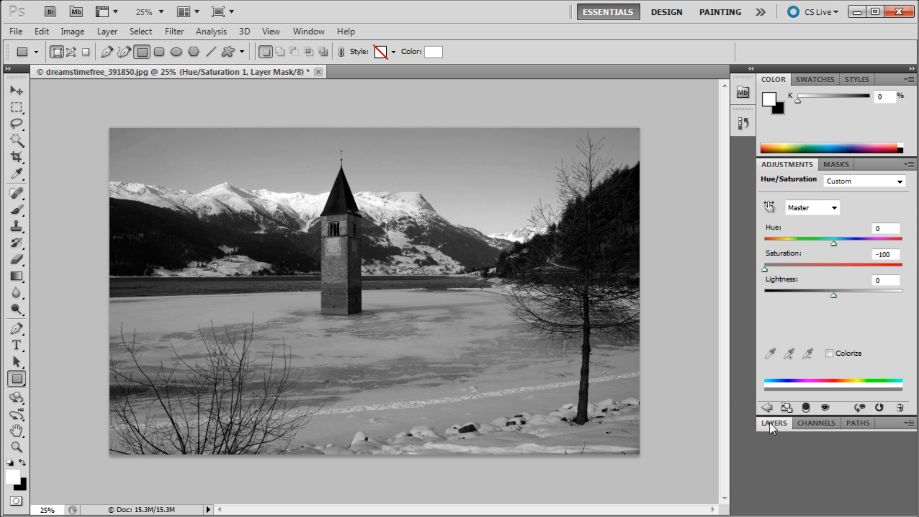
Return to the Layers list and toggle the Hue/Saturation layer's visibility to compare the black-and-white result
left_click(773, 422)
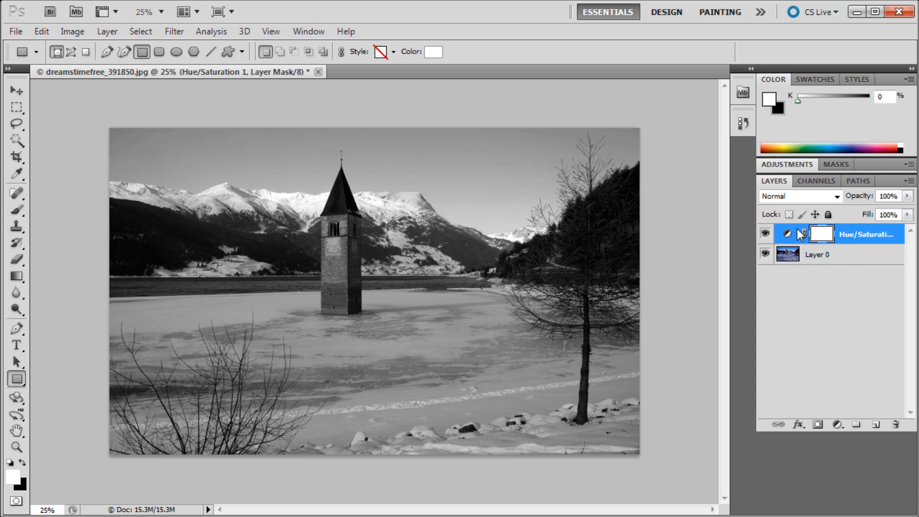
left_click(72, 30)
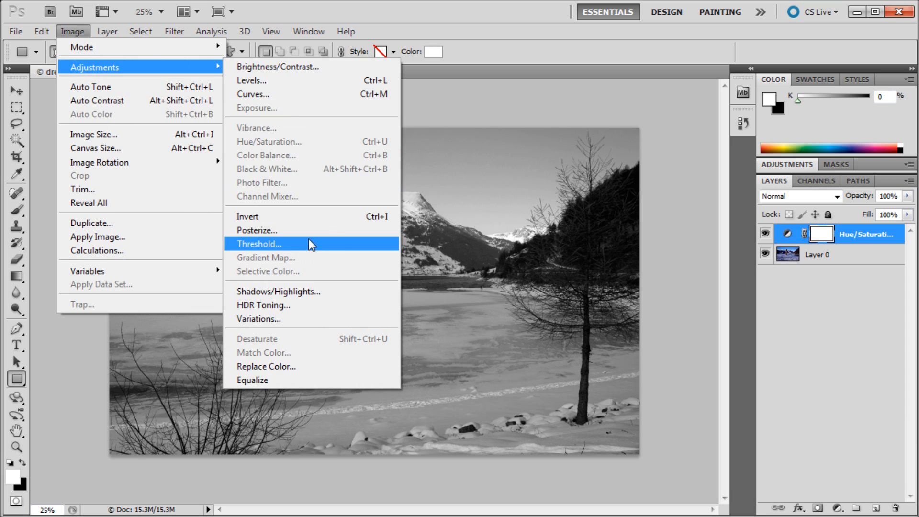
mouse_move(628, 272)
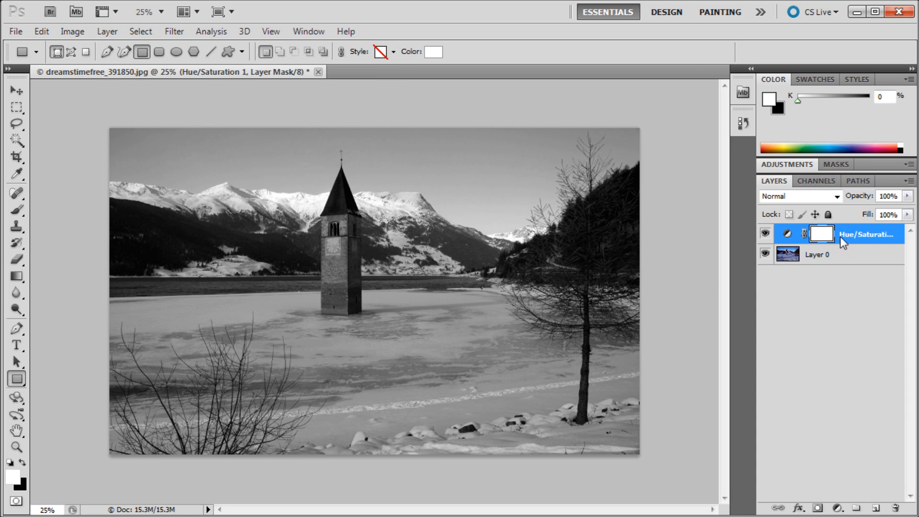
left_click(765, 234)
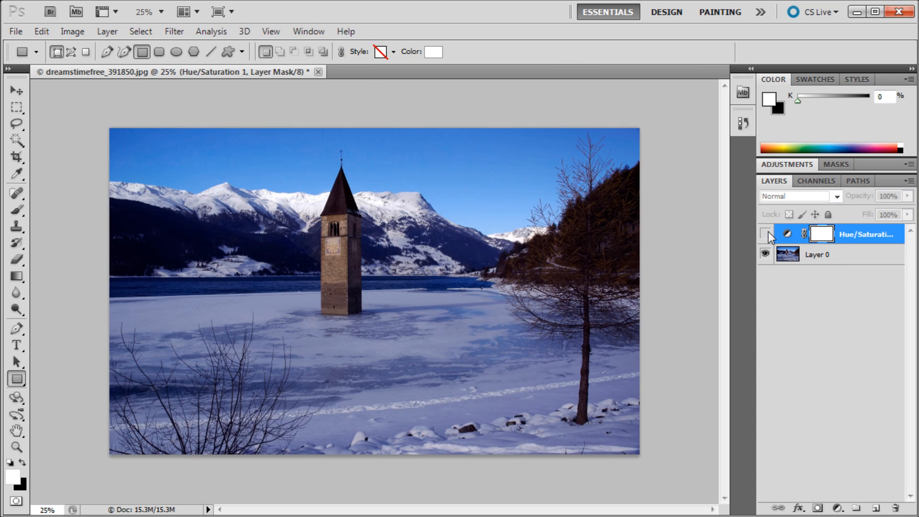
left_click(765, 233)
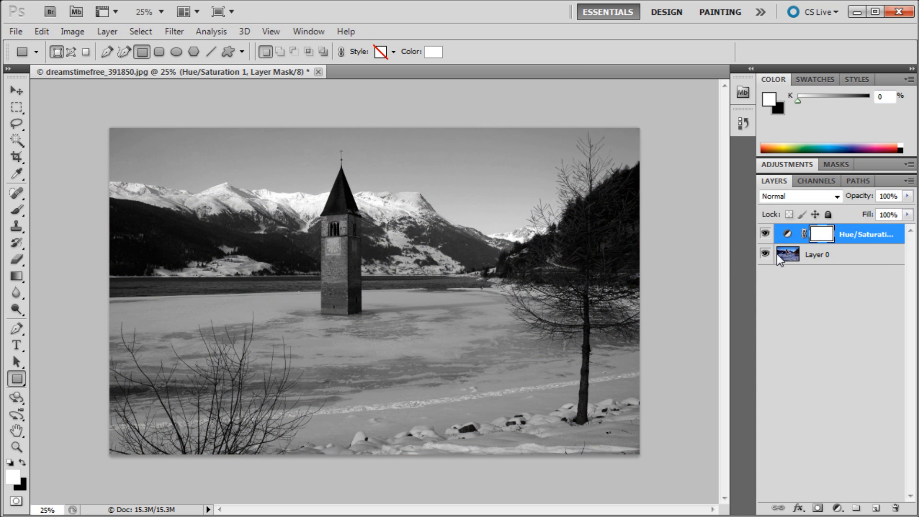
mouse_move(643, 252)
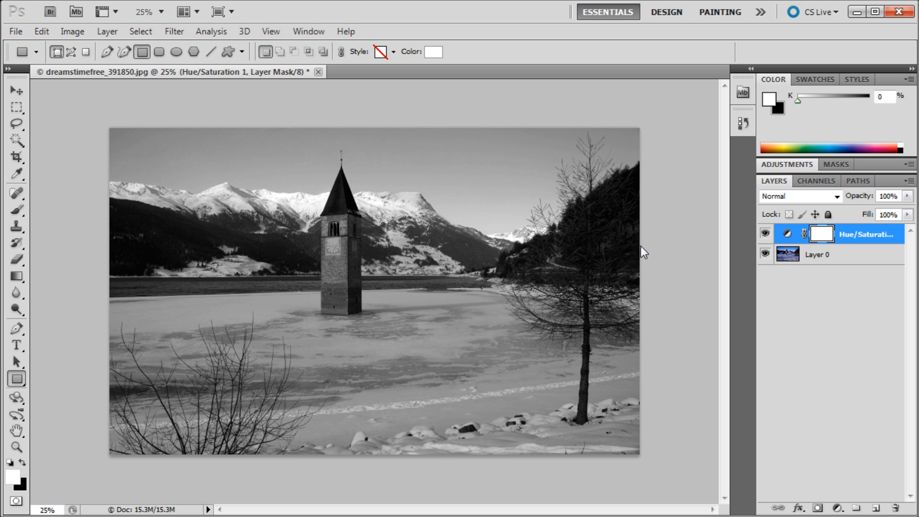
mouse_move(634, 260)
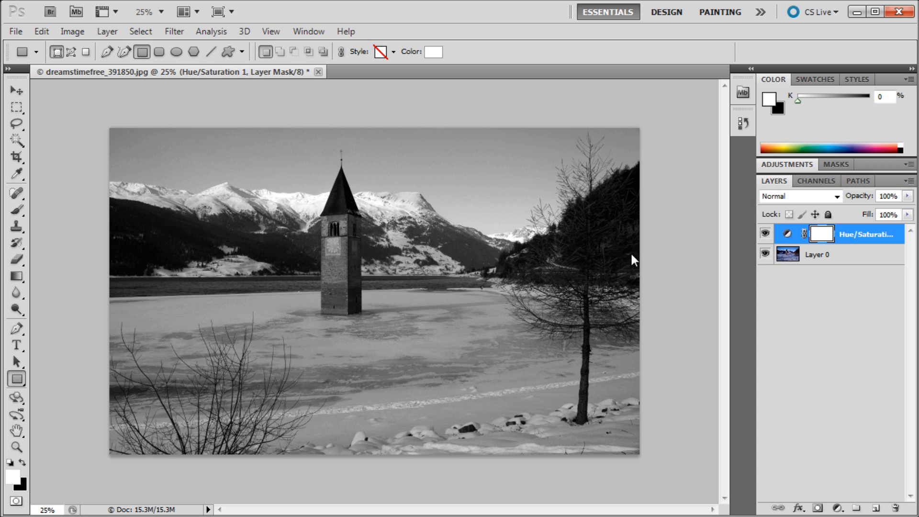
Set the foreground colour to sepia brown #a98546 (R169, G133, B70) in the Color Picker
left_click(878, 507)
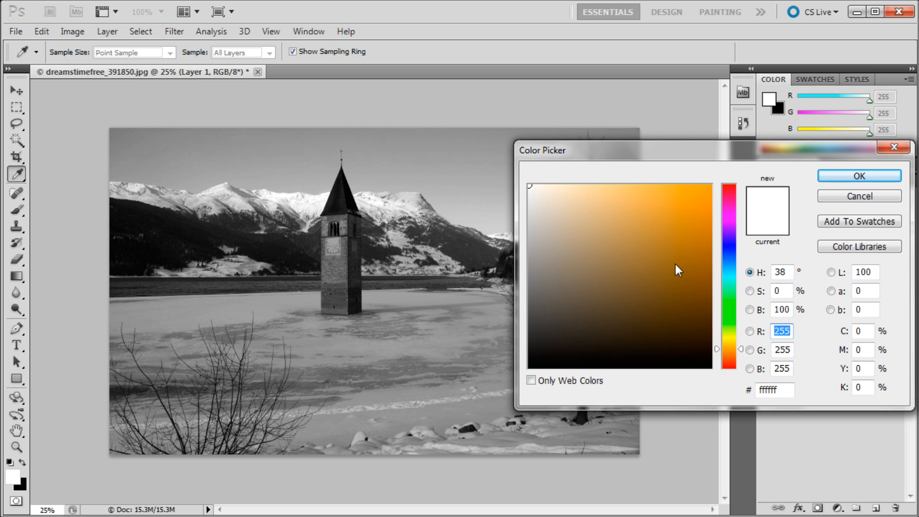
left_click(702, 205)
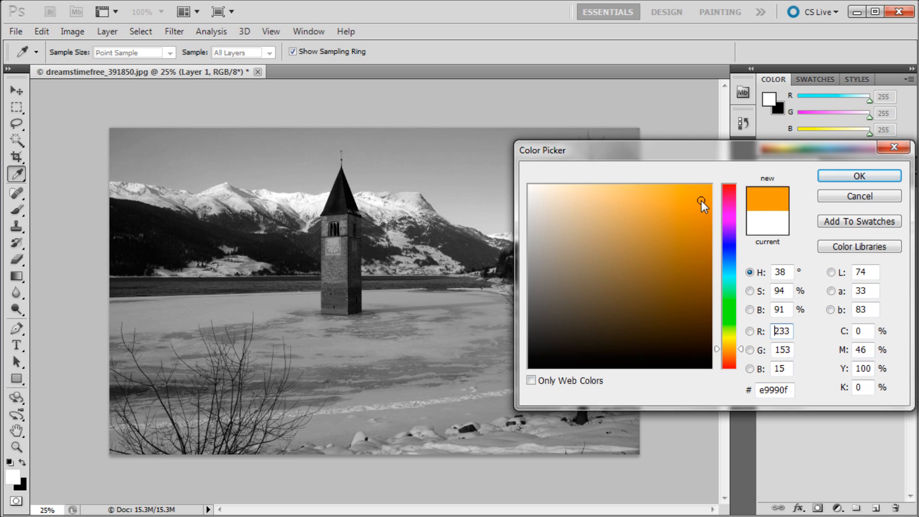
left_click(631, 250)
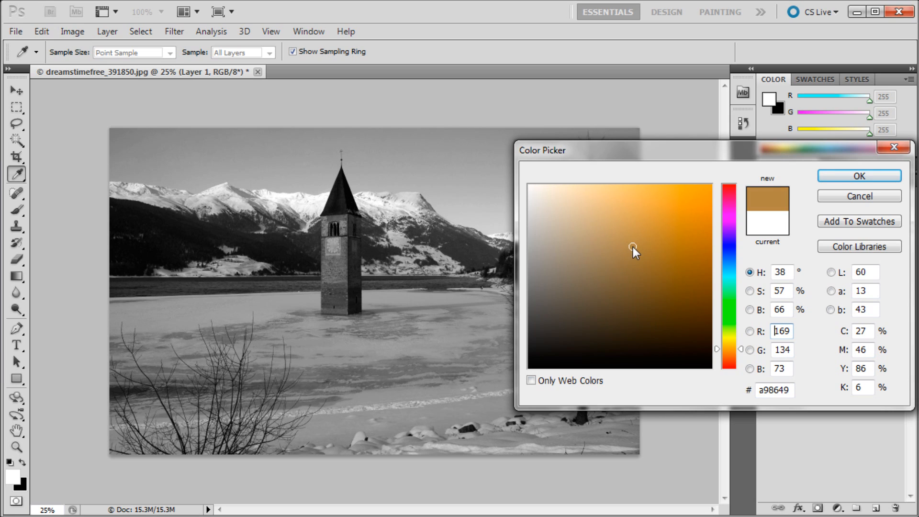
left_click(635, 247)
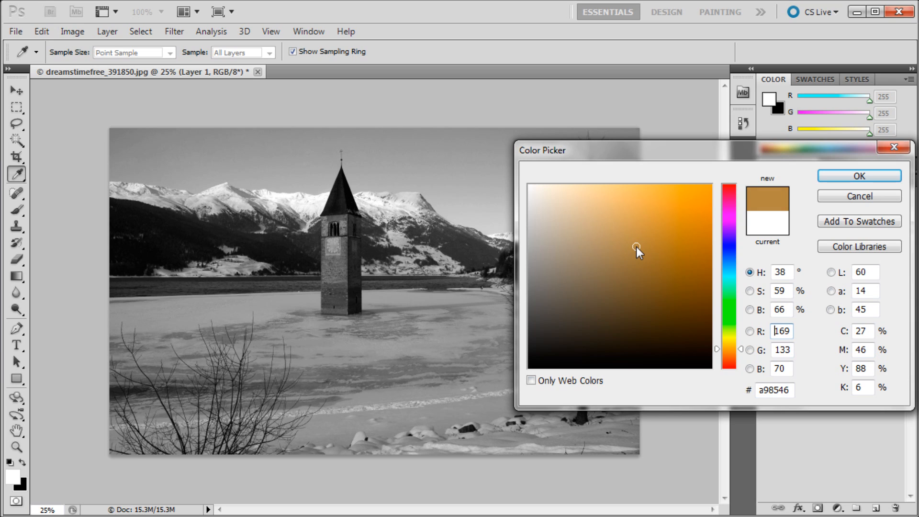
mouse_move(653, 255)
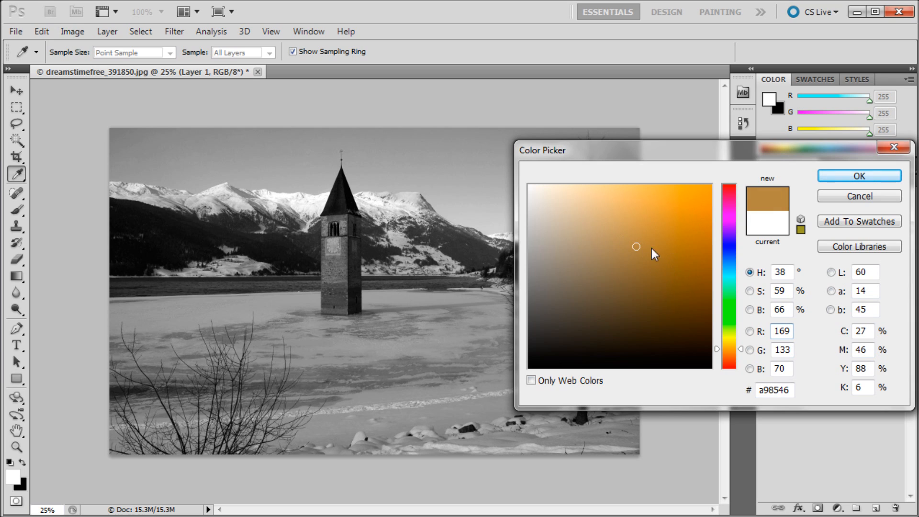
left_click(859, 176)
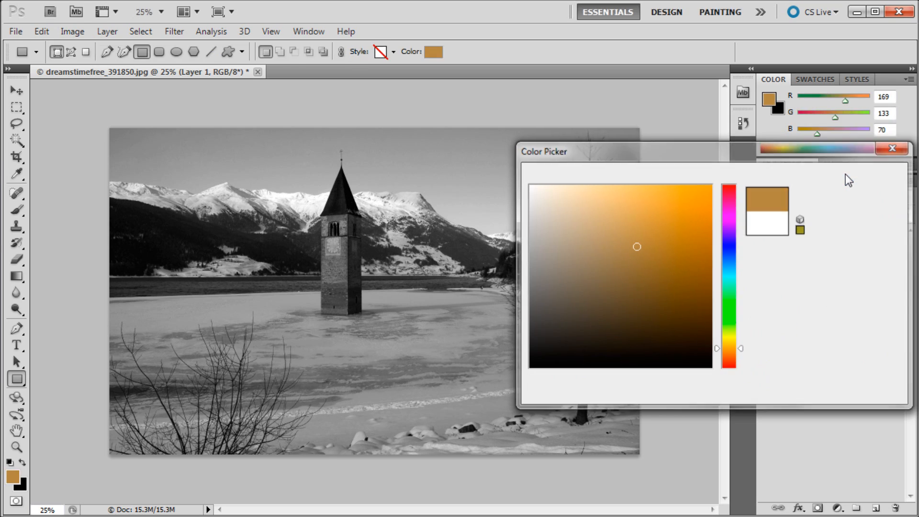
Draw a brown rectangle shape covering the whole photo
left_click(890, 148)
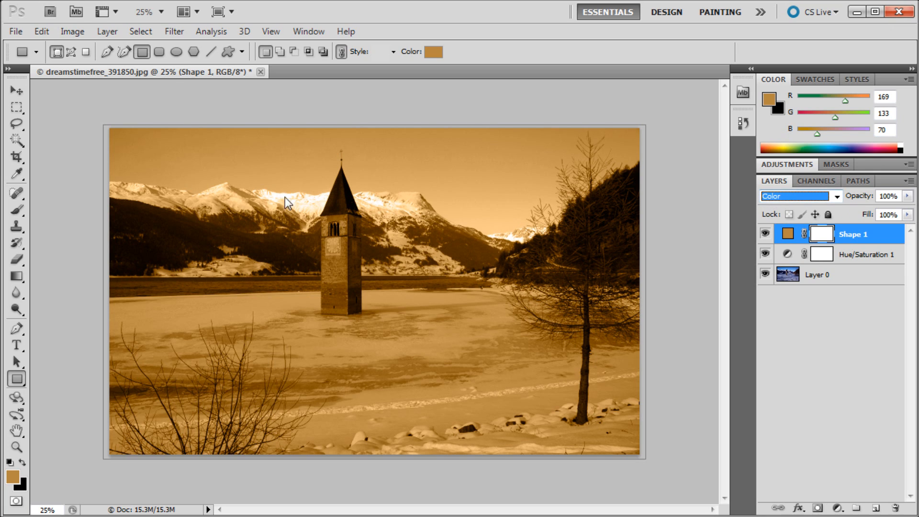
mouse_move(182, 325)
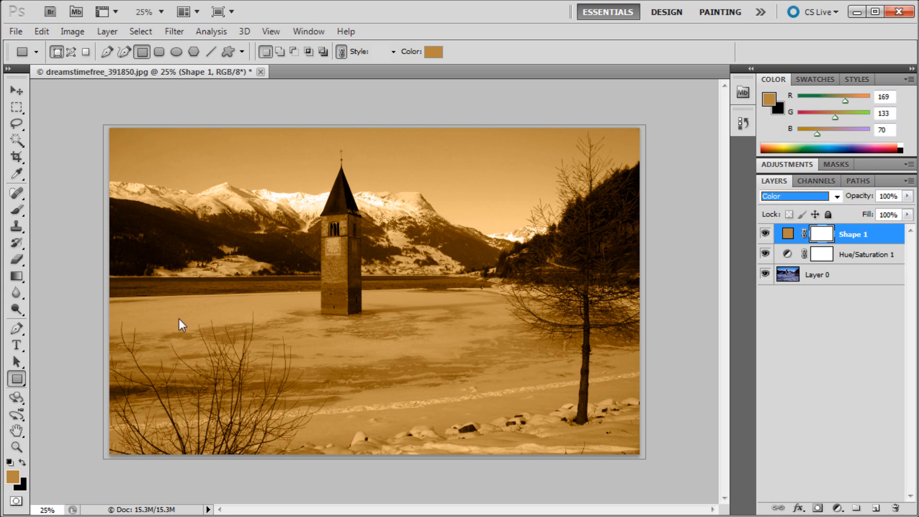
mouse_move(176, 325)
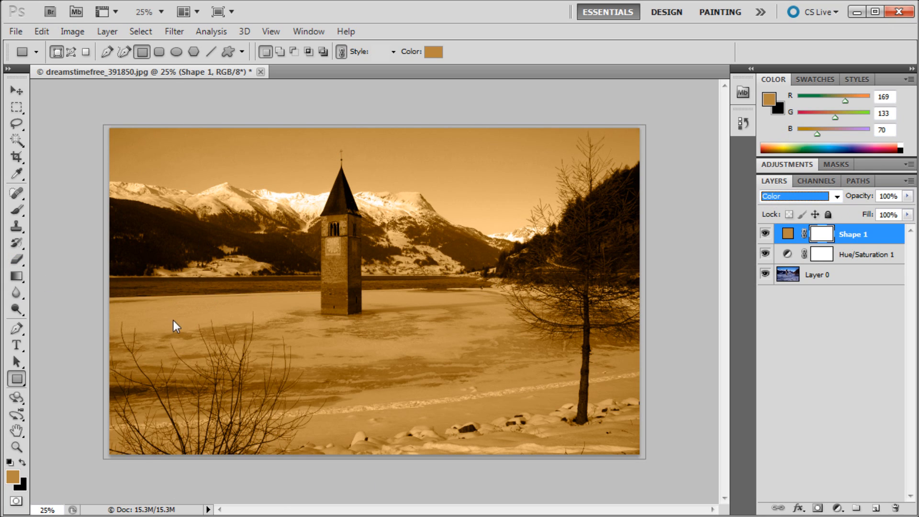
mouse_move(217, 327)
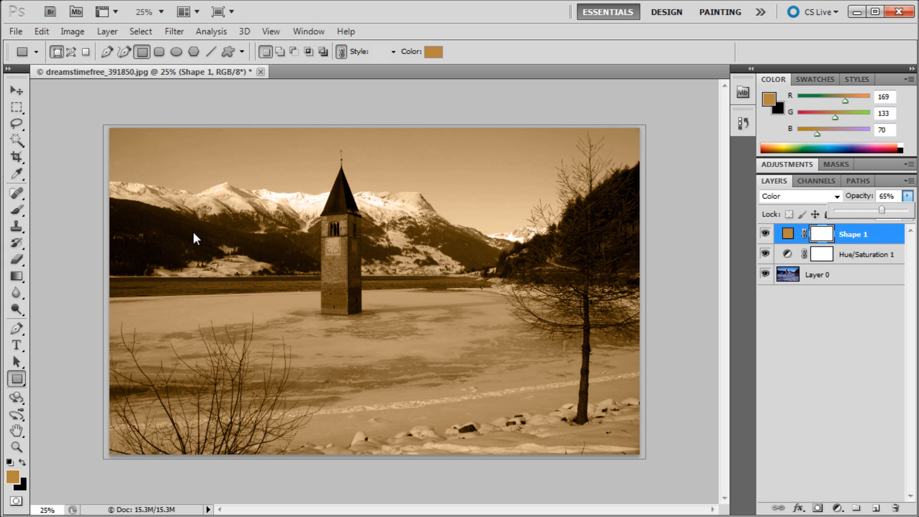
mouse_move(364, 265)
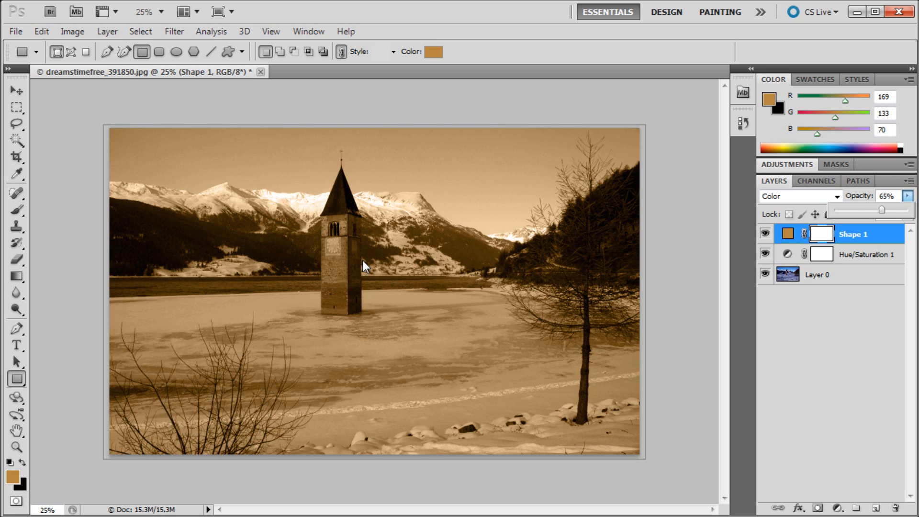
mouse_move(367, 264)
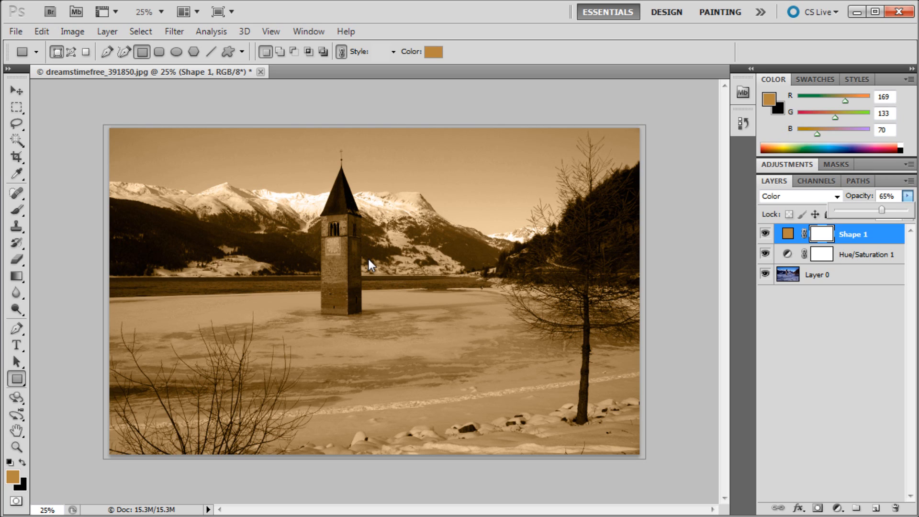
mouse_move(329, 256)
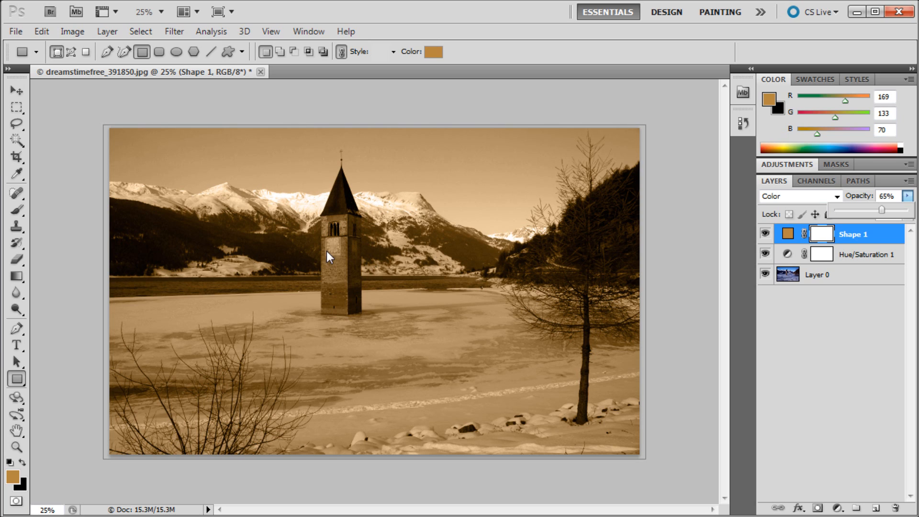
mouse_move(348, 218)
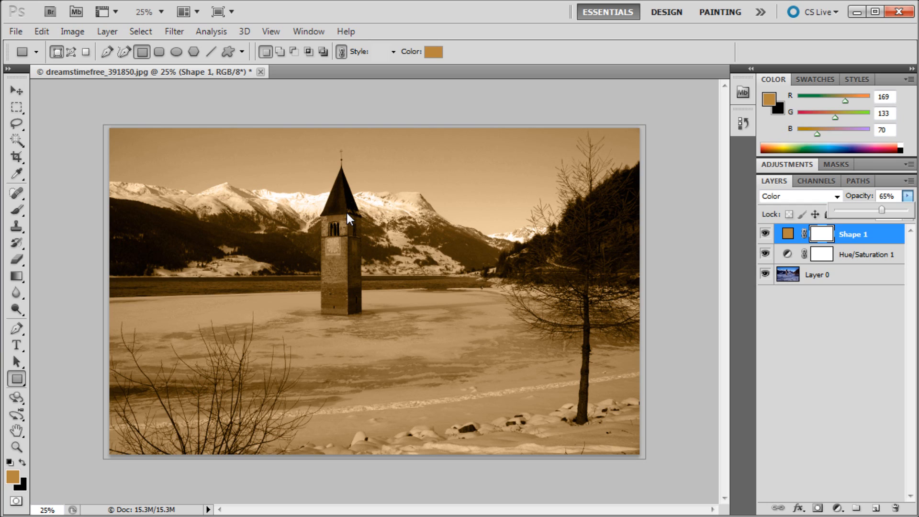
mouse_move(341, 217)
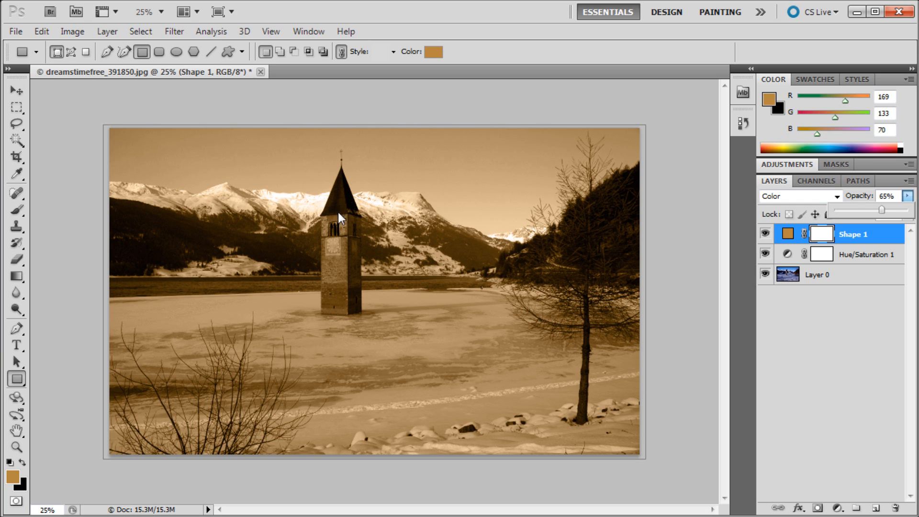
mouse_move(357, 226)
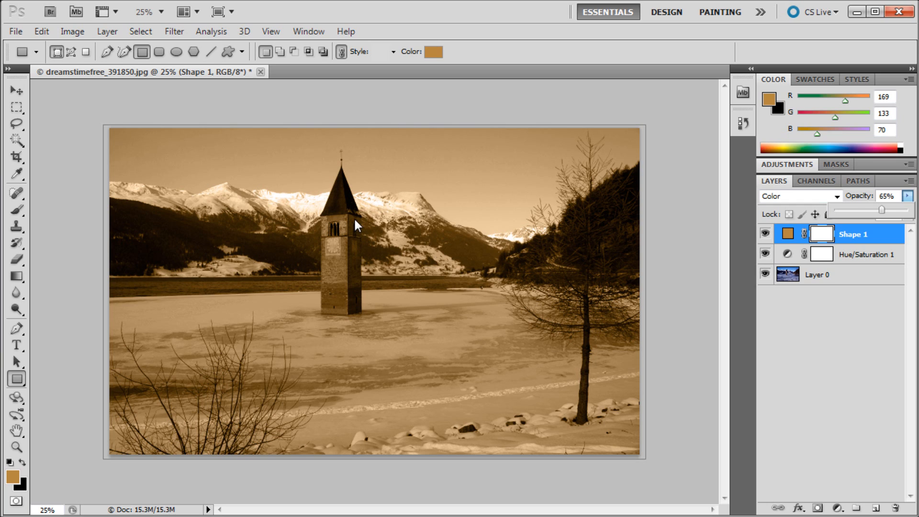
mouse_move(873, 502)
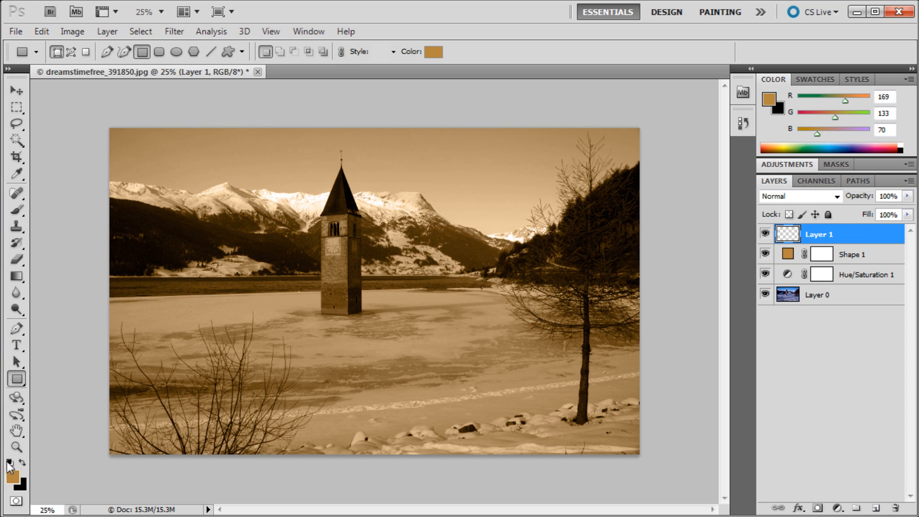
Reset to default colours, swap white to foreground and fill Layer 1 with white
left_click(9, 478)
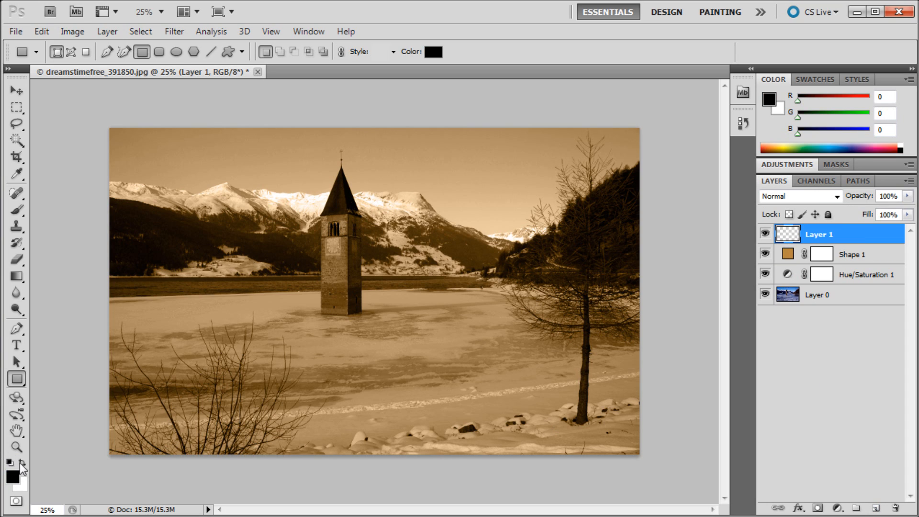
left_click(22, 461)
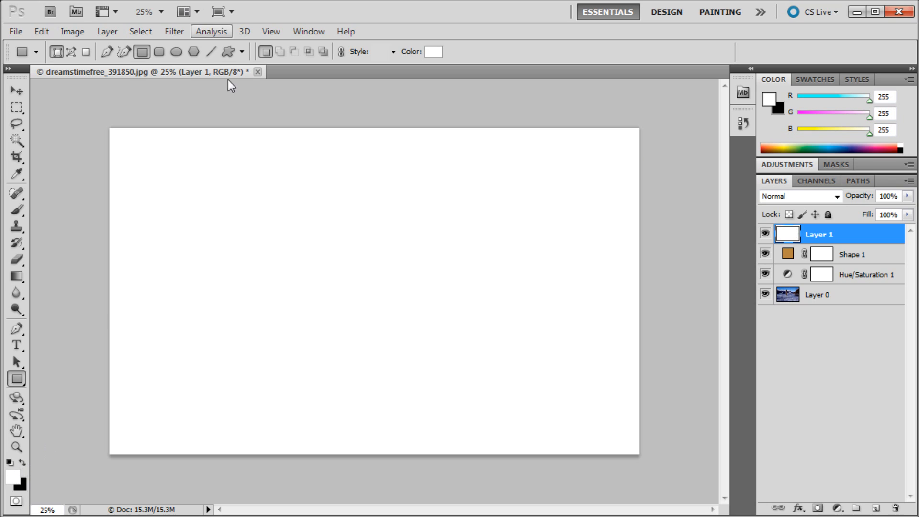
left_click(173, 31)
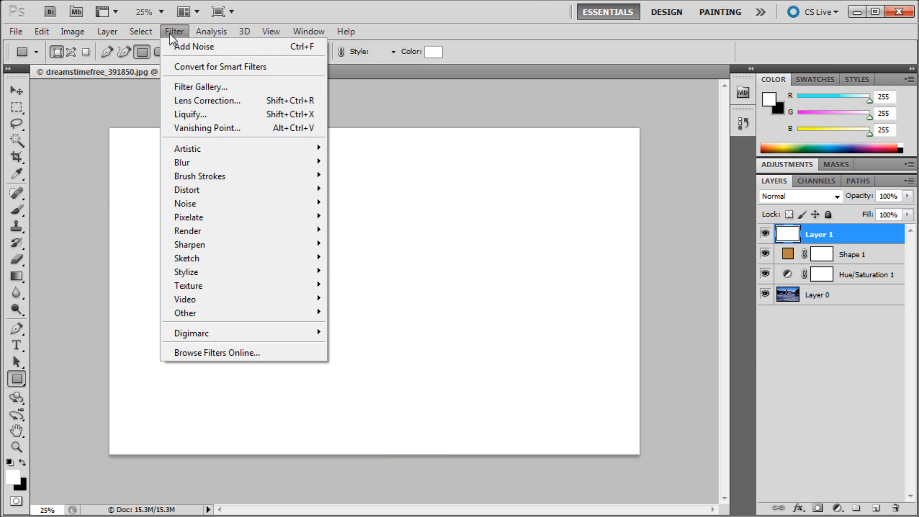
mouse_move(184, 202)
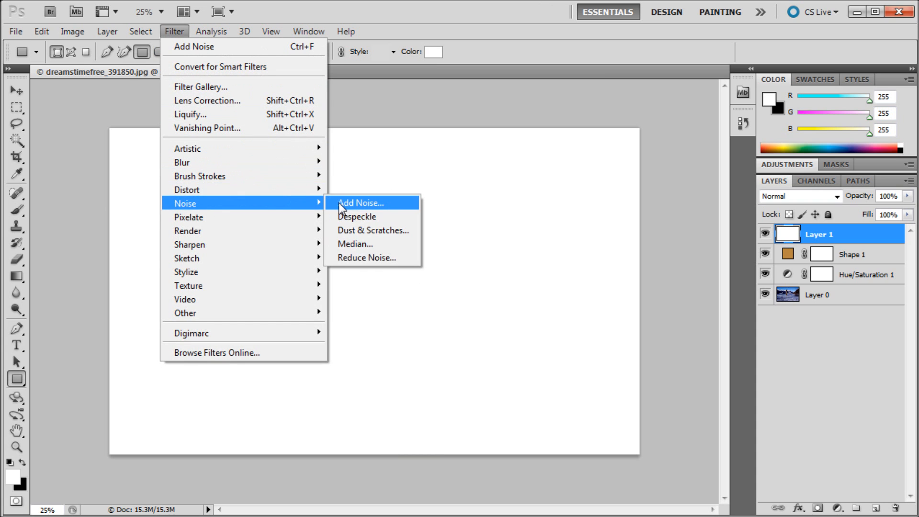
Apply Add Noise at 40%, Uniform, Monochromatic to the white layer
left_click(361, 203)
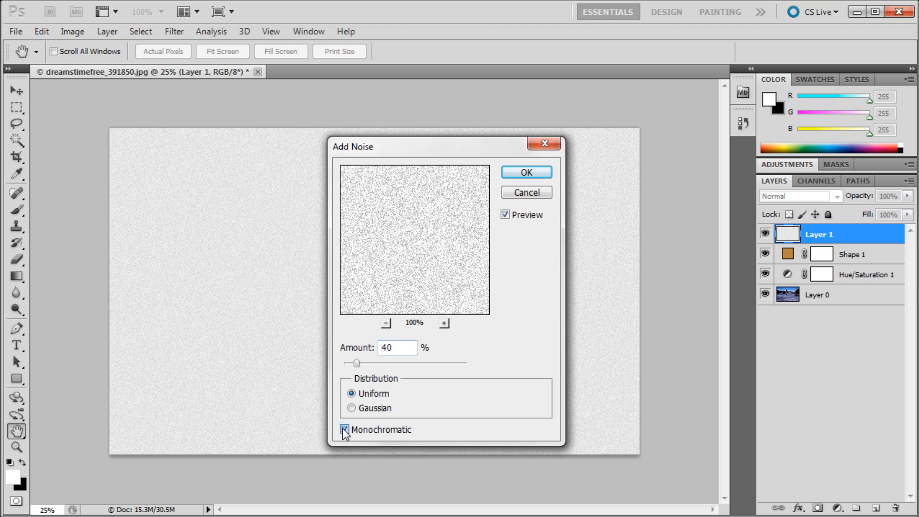
left_click(344, 429)
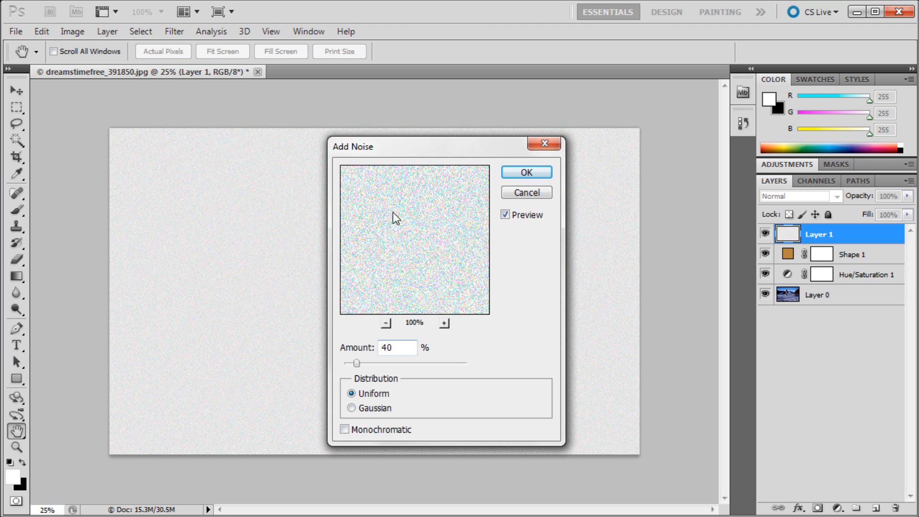
left_click(344, 428)
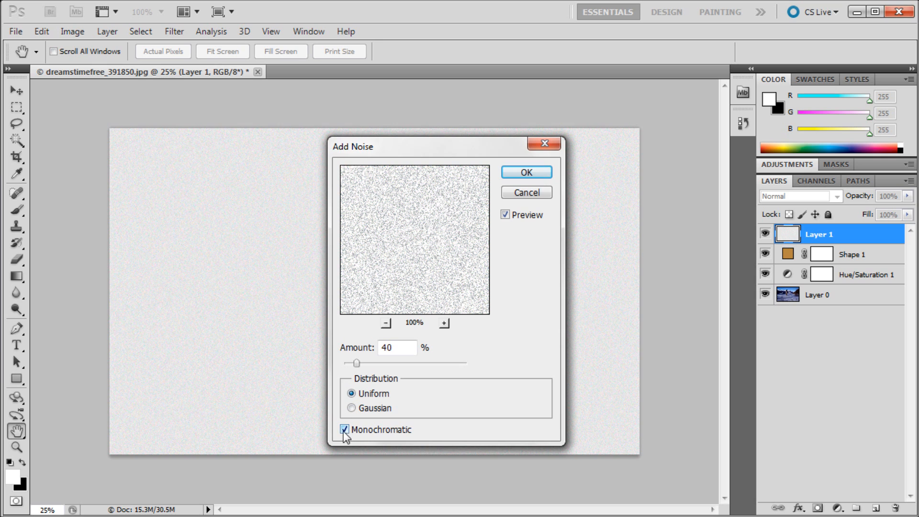
left_click(343, 430)
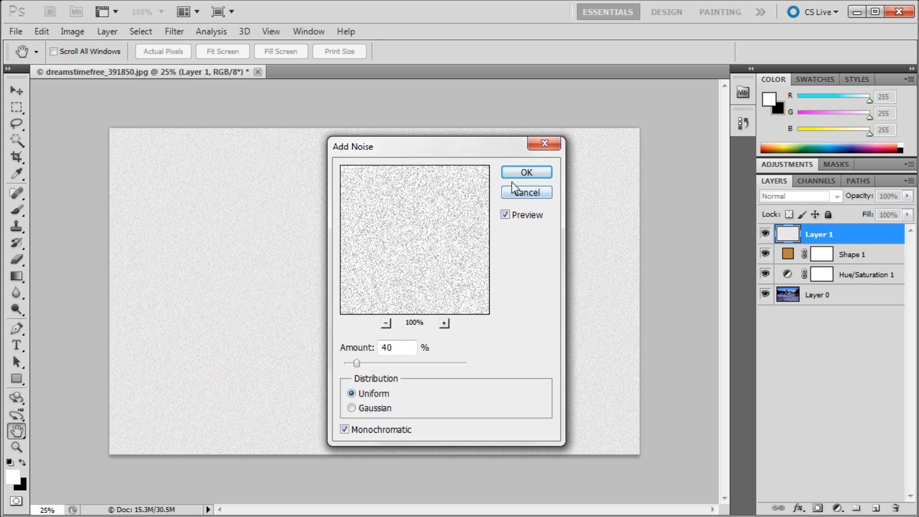
left_click(524, 172)
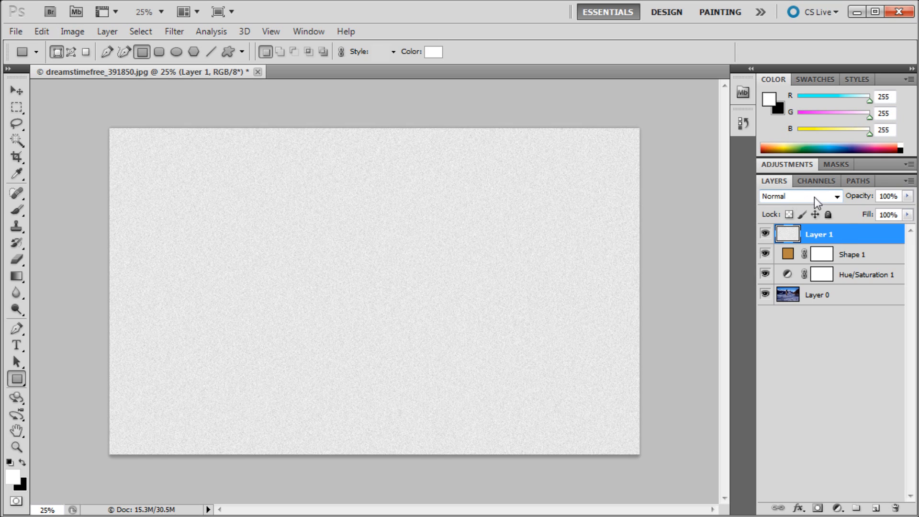
Set Layer 1 to Multiply blend mode at 35% opacity over the sepia photo
left_click(797, 196)
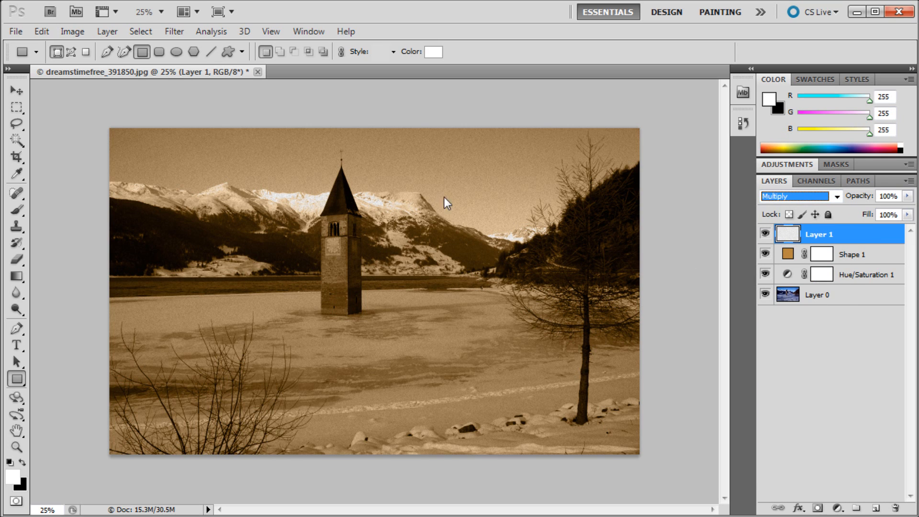
mouse_move(286, 343)
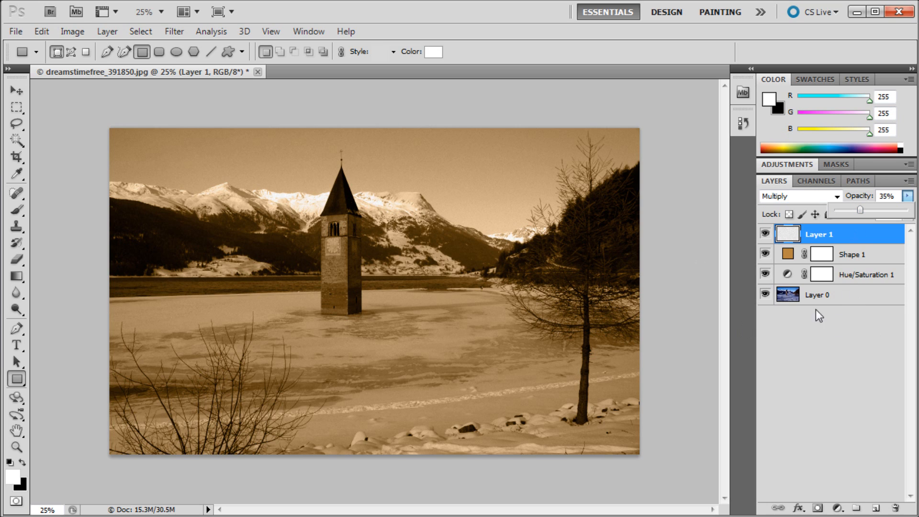
left_click(764, 234)
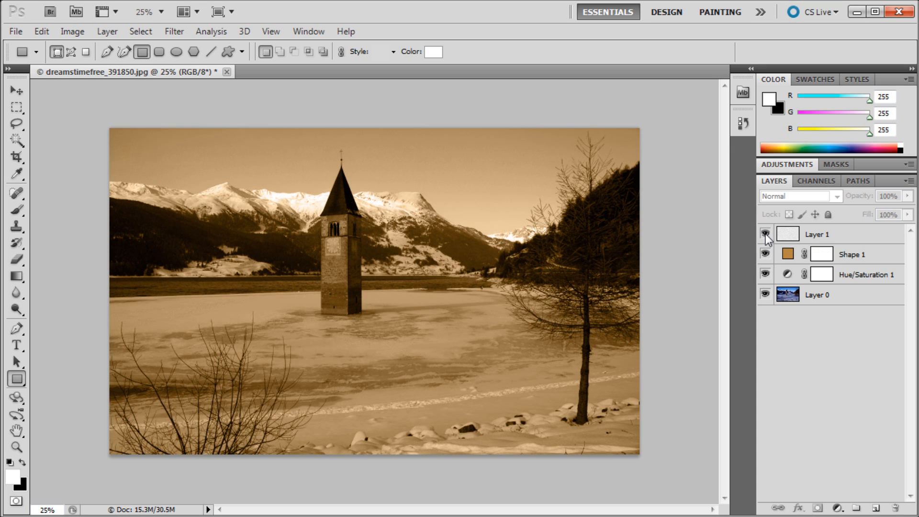
left_click(766, 233)
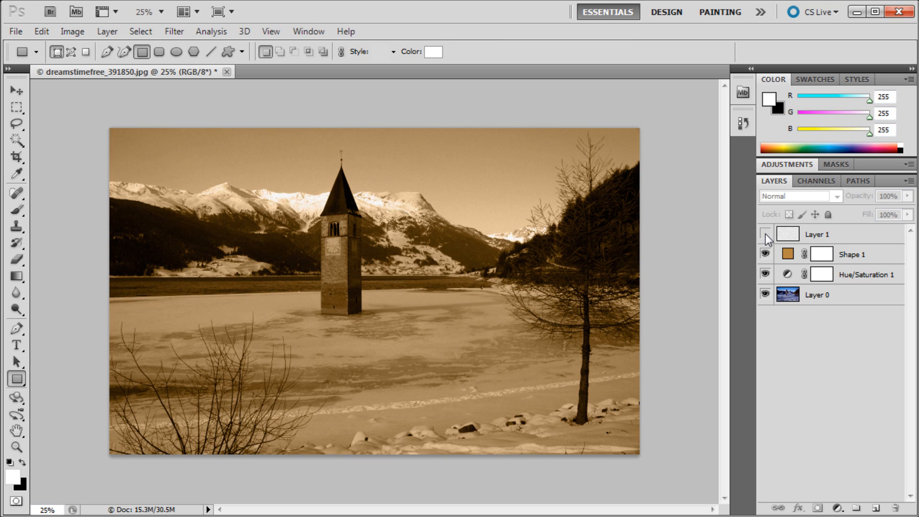
left_click(765, 233)
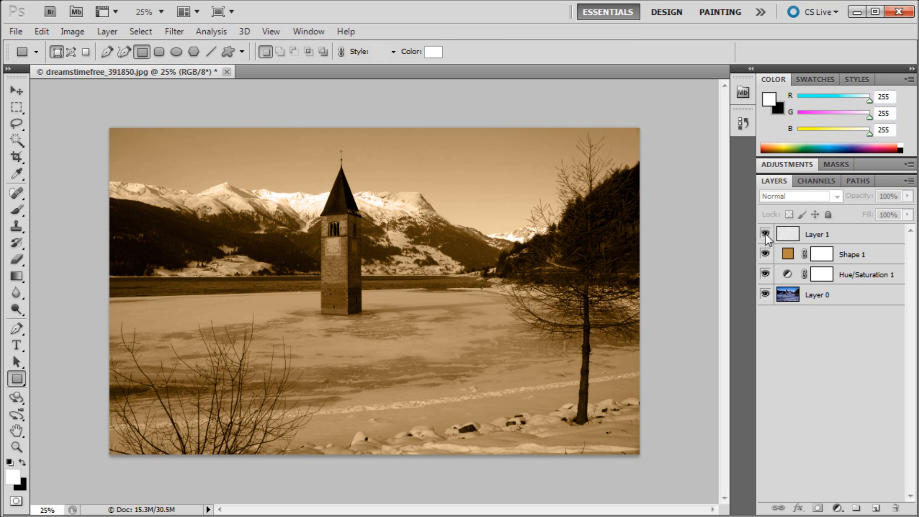
left_click(765, 233)
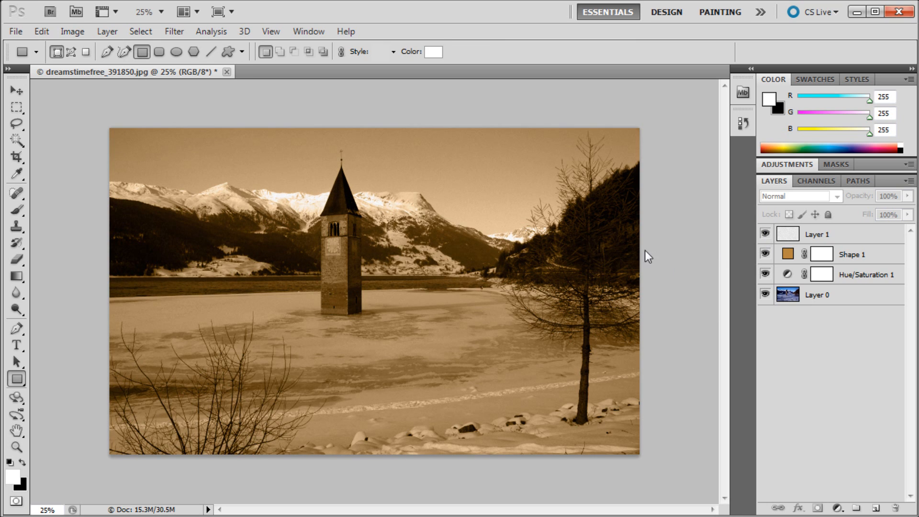
mouse_move(439, 292)
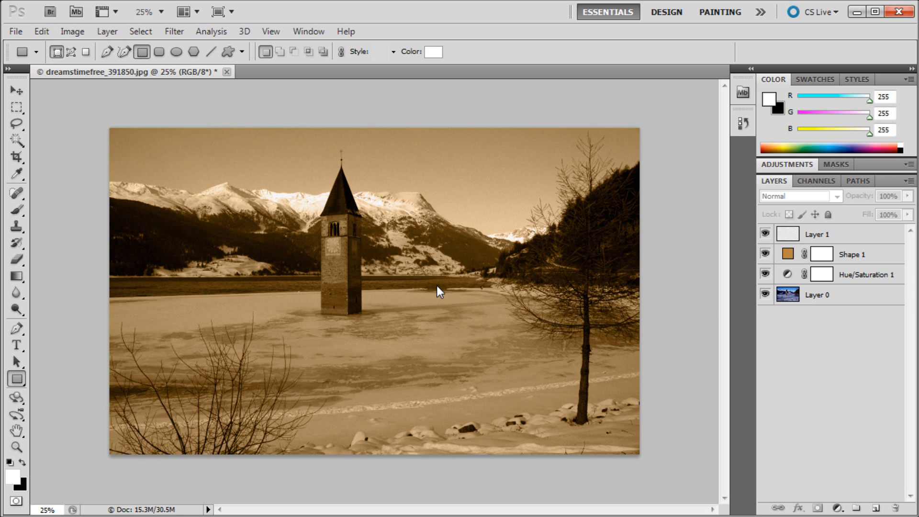
mouse_move(873, 501)
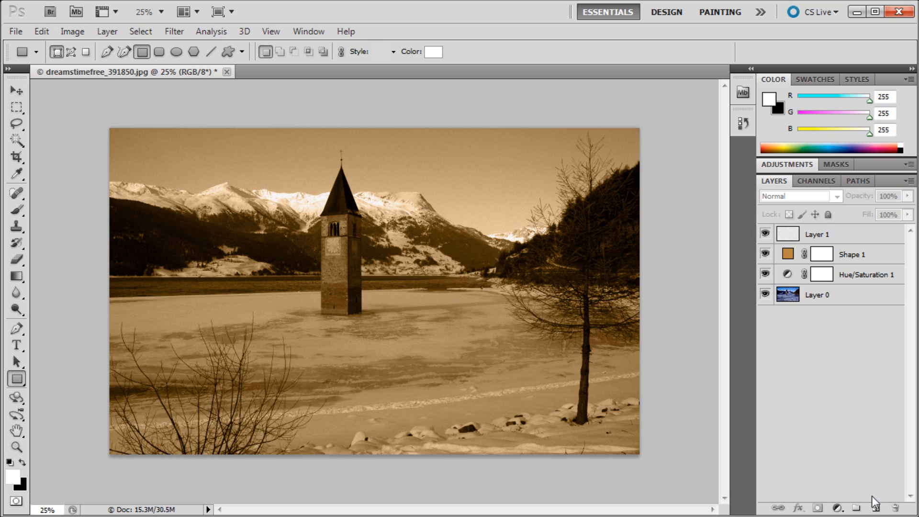
Create a new Layer 2 for the black vignette
left_click(878, 507)
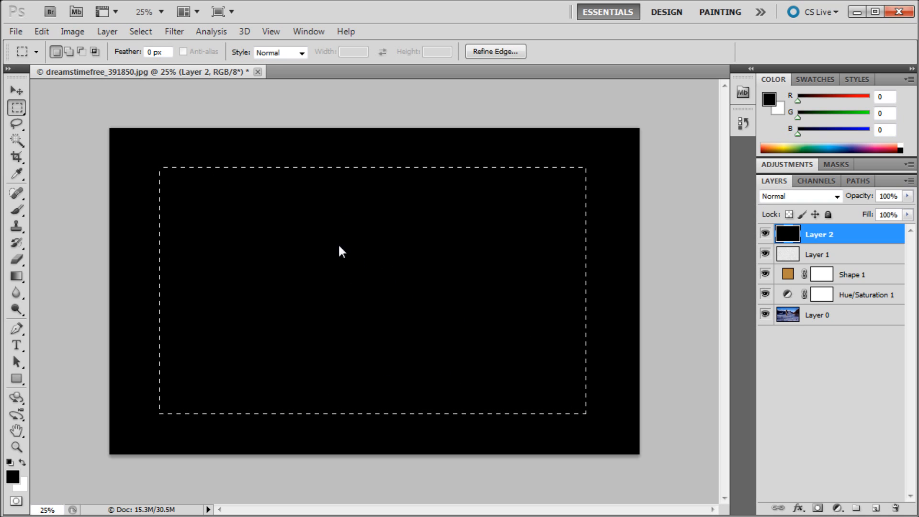
mouse_move(163, 110)
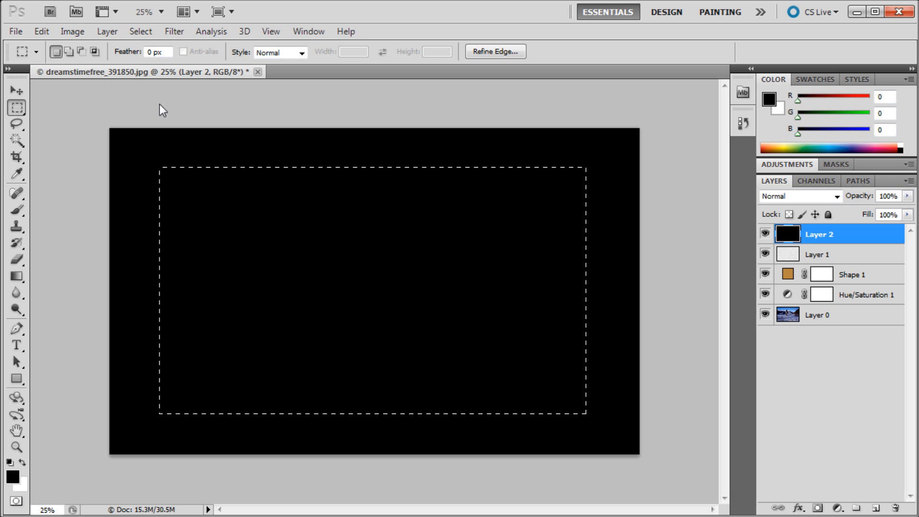
Feather the rectangular selection by 100 pixels via Select > Modify > Feather
left_click(140, 30)
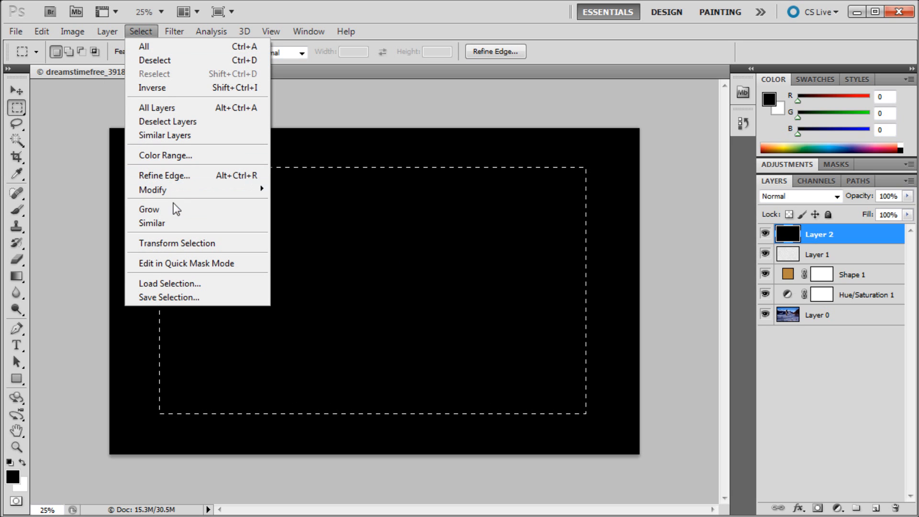
left_click(153, 189)
type("100")
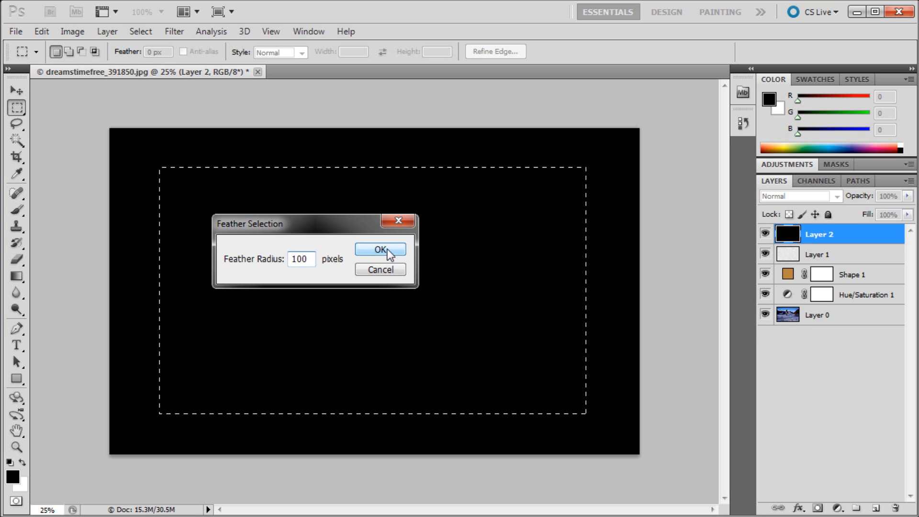
left_click(380, 249)
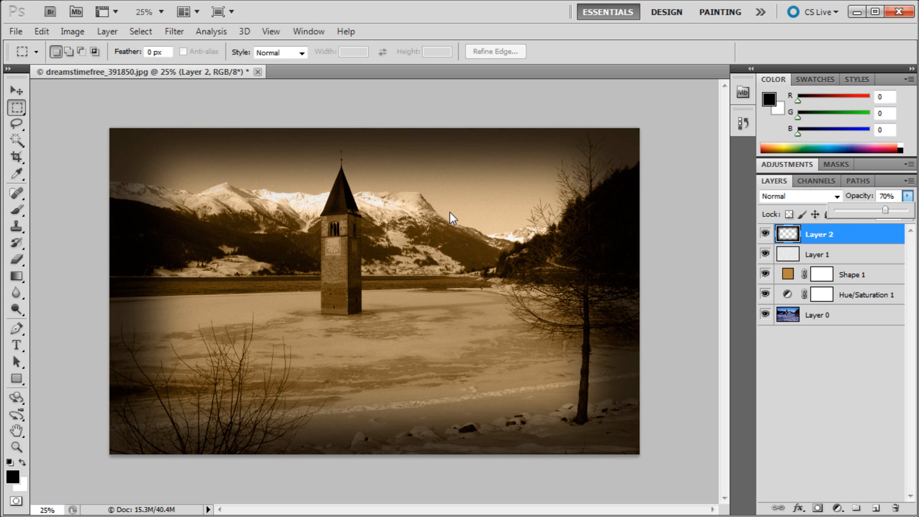
mouse_move(665, 207)
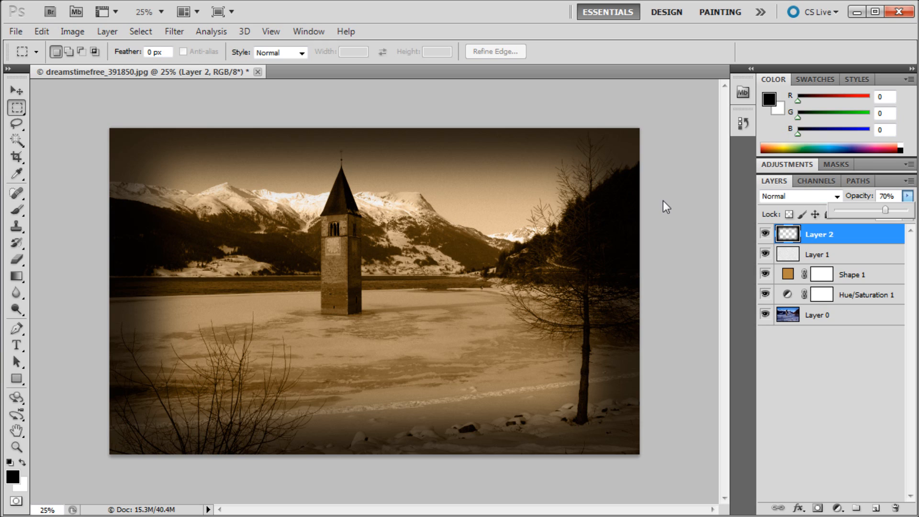